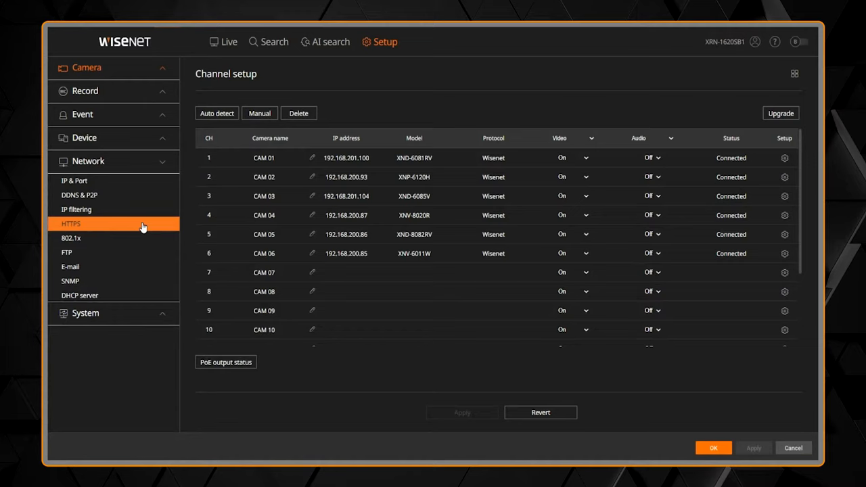
Step: Open the IP & Port page showing networks 192.168.200.150 and 192.168.2.200
{"action": "left_click", "coordinate": [74, 181]}
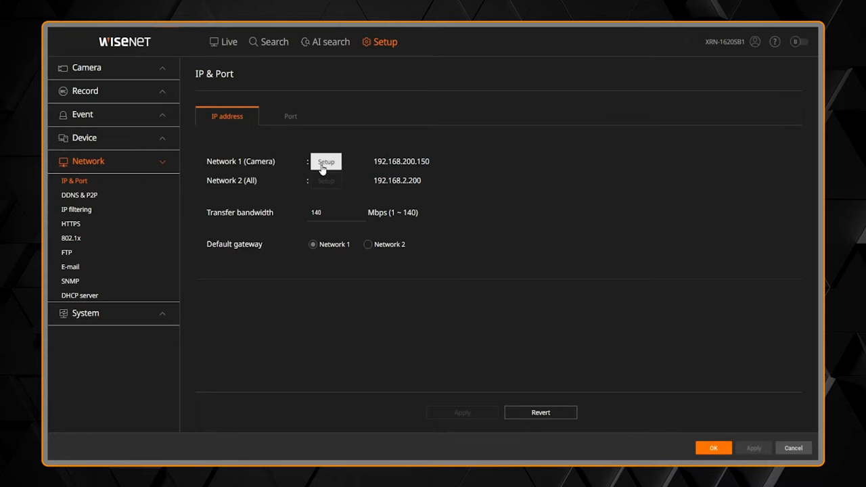
{"action": "left_click", "coordinate": [325, 161]}
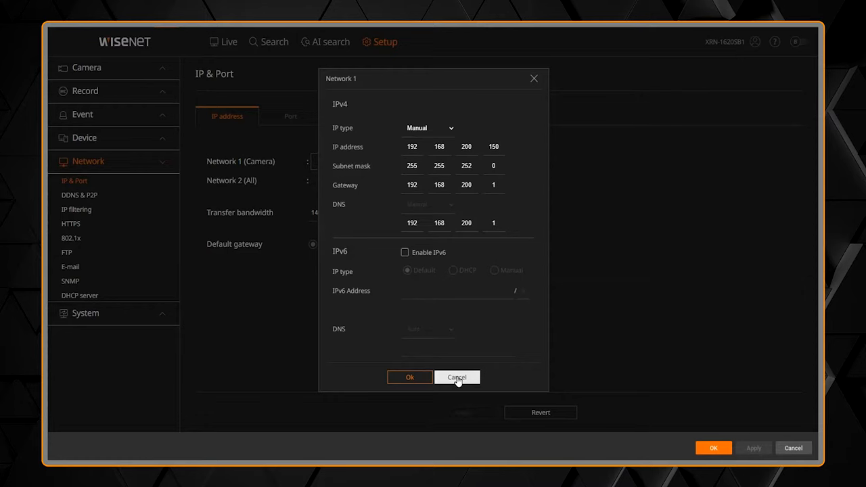
{"action": "left_click", "coordinate": [456, 376]}
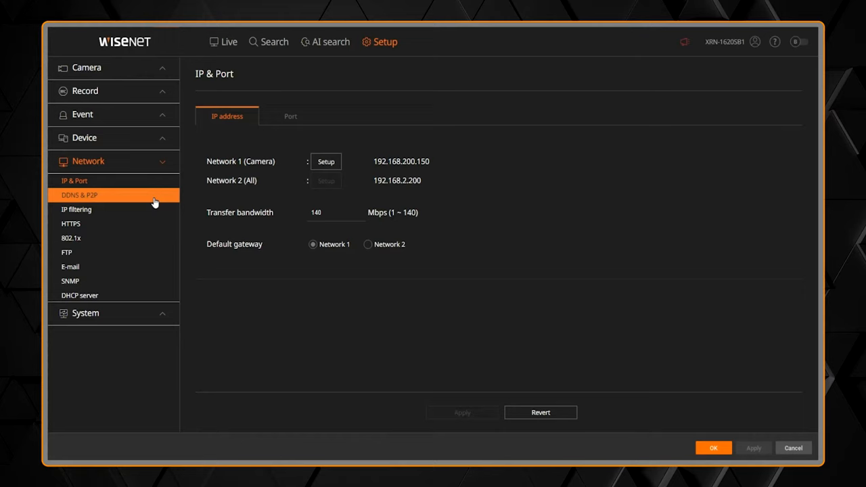
Step: Enable Wisenet DDNS & P2P on the DDNS & P2P settings page
{"action": "left_click", "coordinate": [79, 195]}
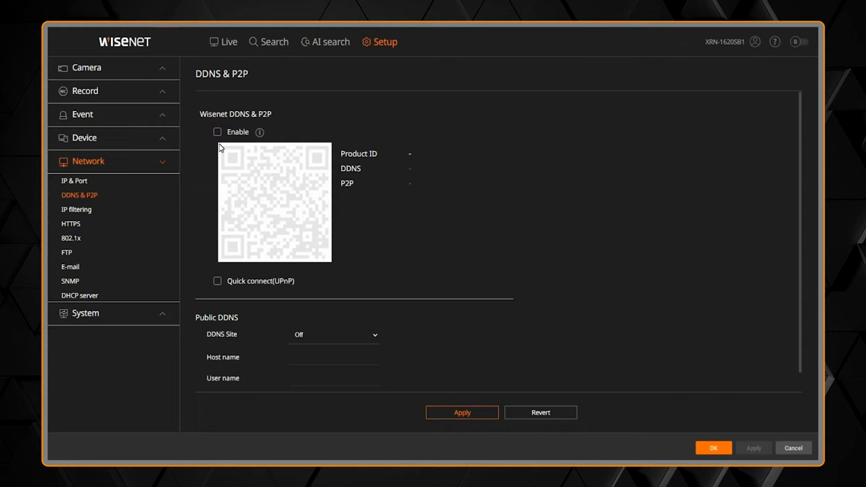
{"action": "left_click", "coordinate": [217, 132]}
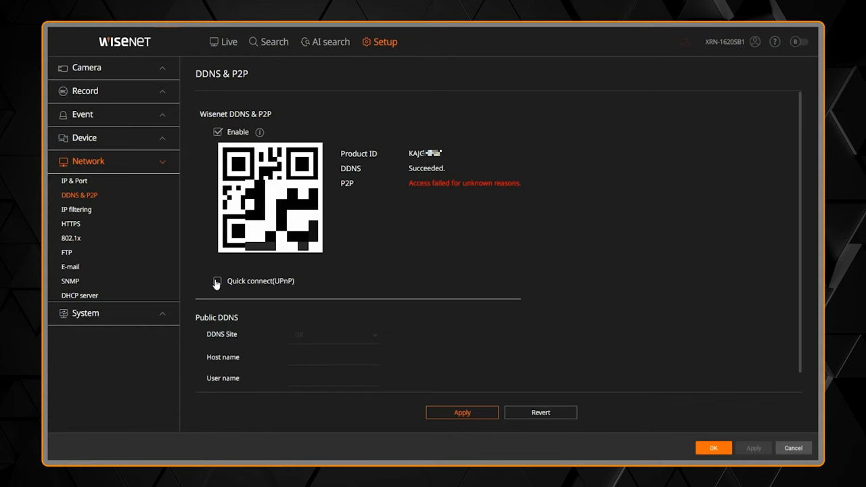
Step: Enable and apply Quick connect (UPnP), then view the Wisenet mobile app connection guide
{"action": "left_click", "coordinate": [218, 281]}
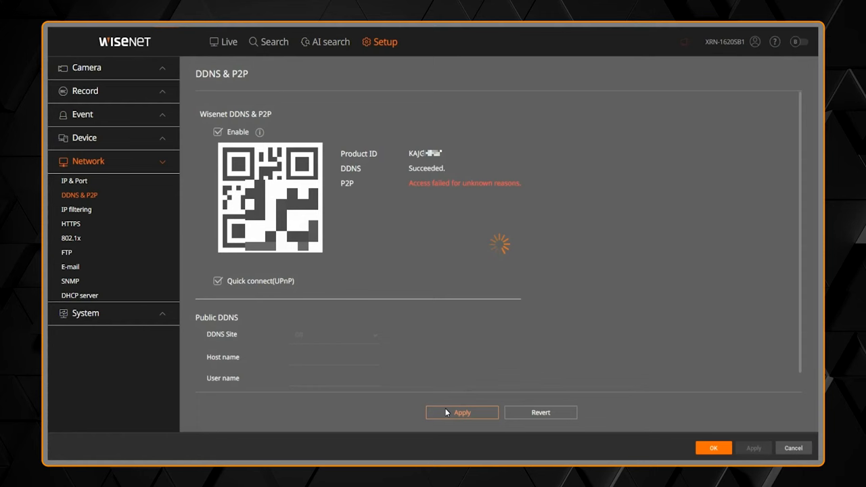
{"action": "left_click", "coordinate": [462, 413]}
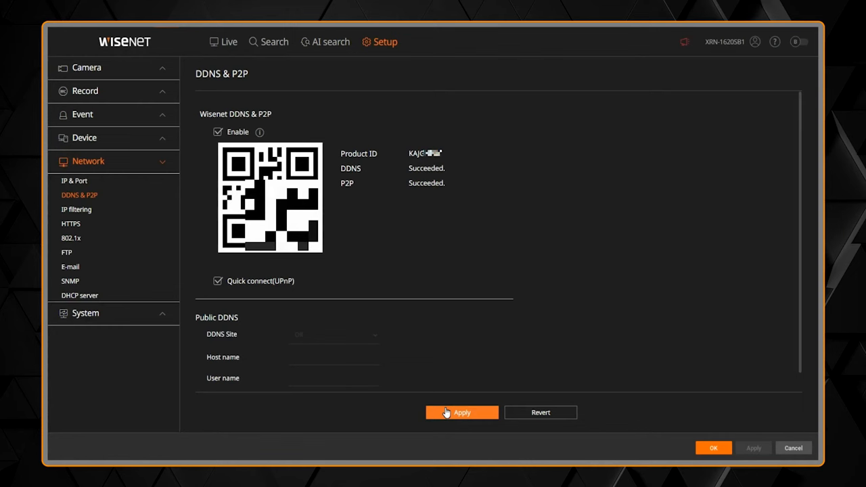
{"action": "left_click", "coordinate": [259, 132]}
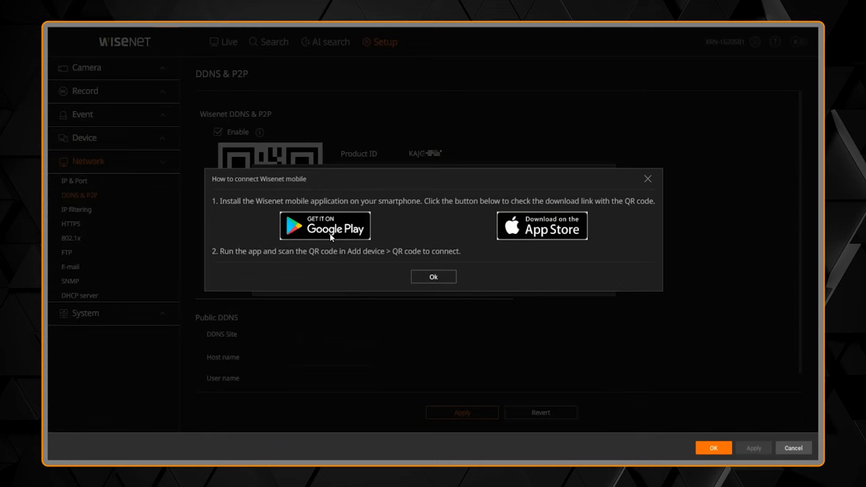
Step: Dismiss the mobile app connection instructions with Ok
{"action": "left_click", "coordinate": [433, 277]}
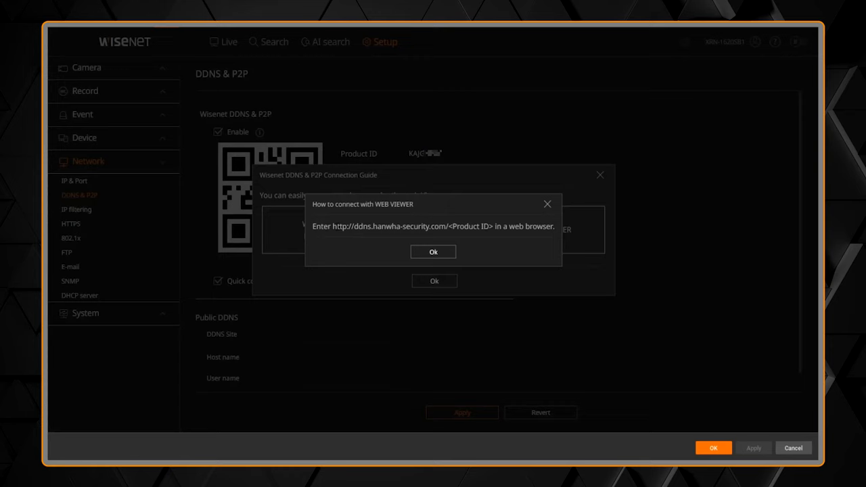